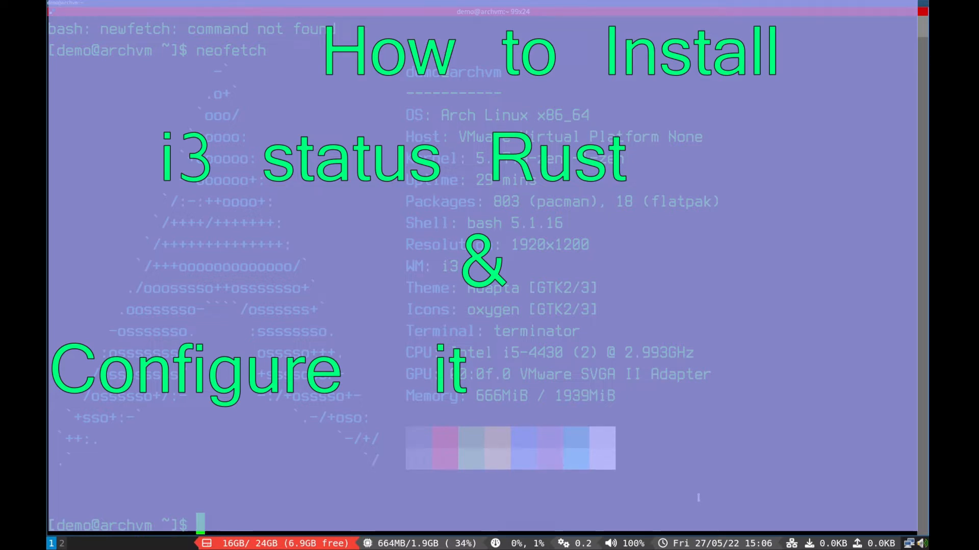
# - Run sudo pacman -S i3status-rust to install the i3status-rust package
pyautogui.write('sudo pacman -S i')
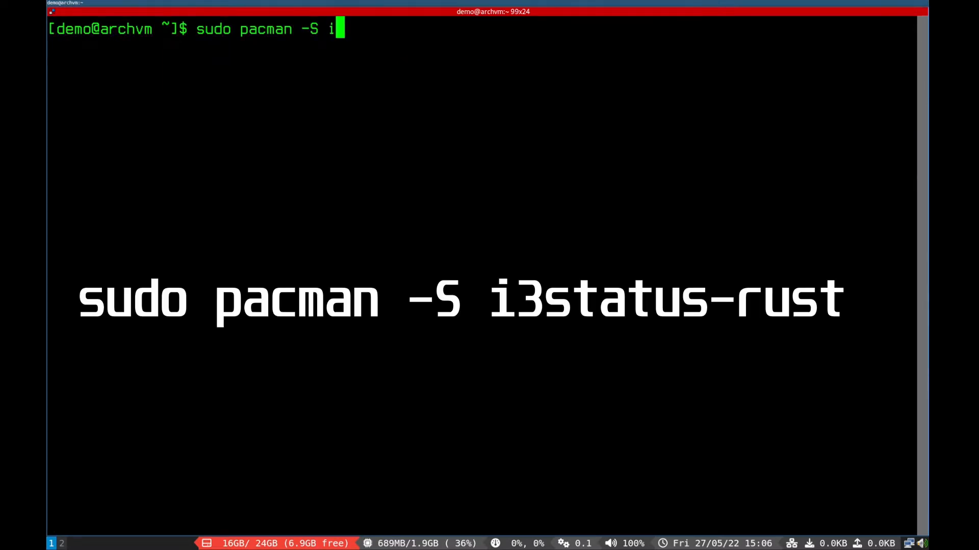
pyautogui.write('3status-rus')
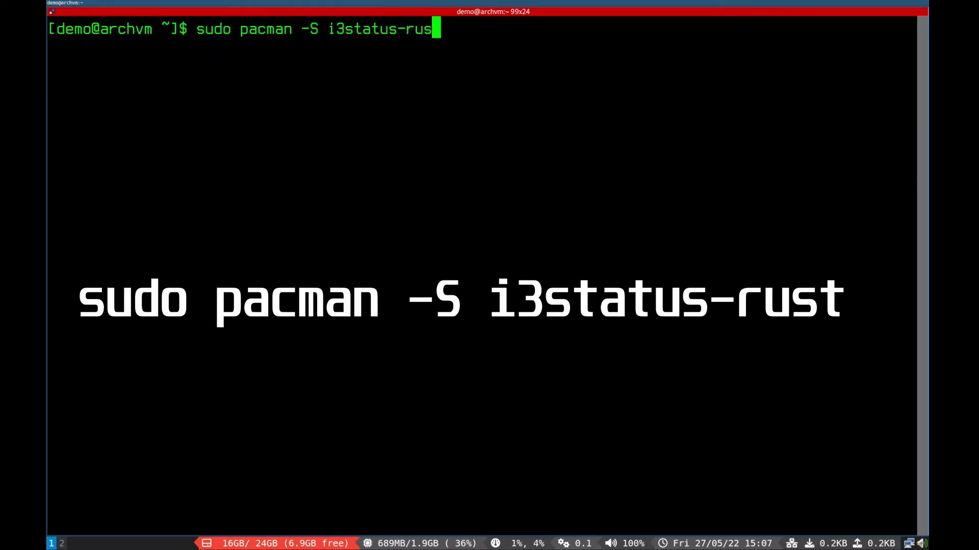
pyautogui.write('t')
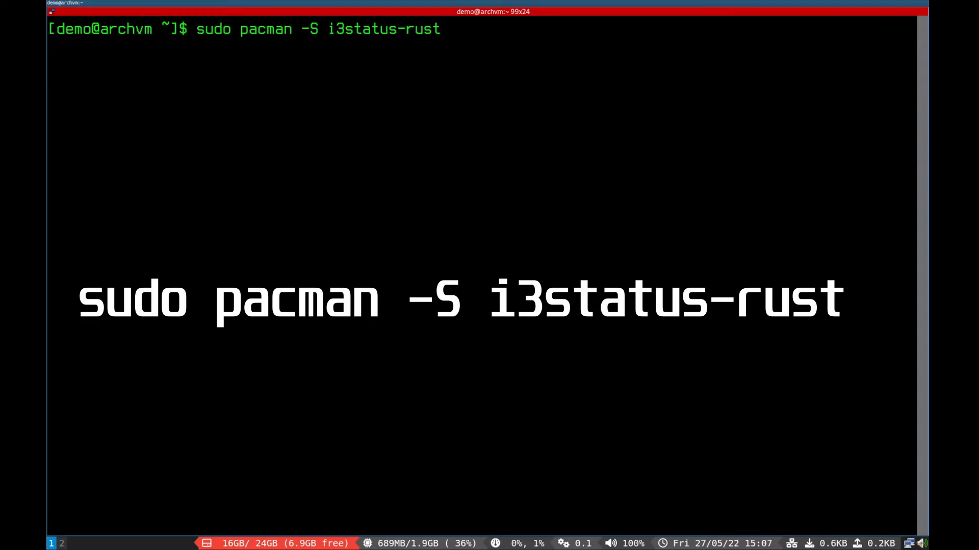
pyautogui.press('Return')
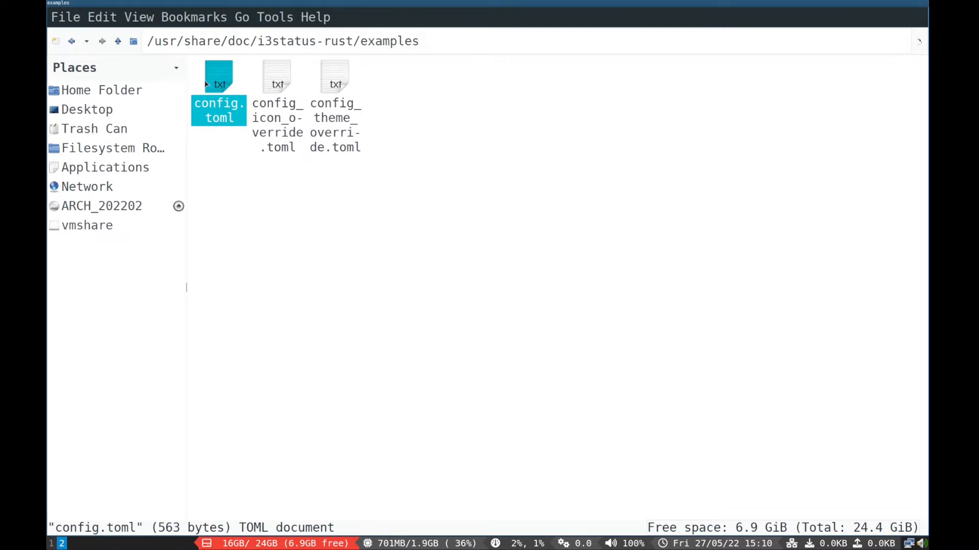
# - Copy the example config.toml and place it in the i3status-rust config folder
pyautogui.rightClick(218, 93)
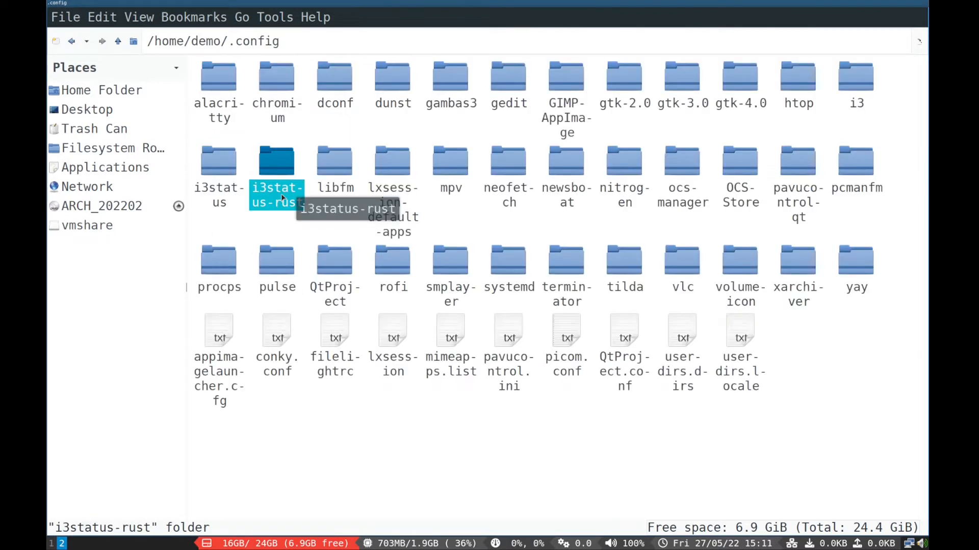
pyautogui.doubleClick(276, 162)
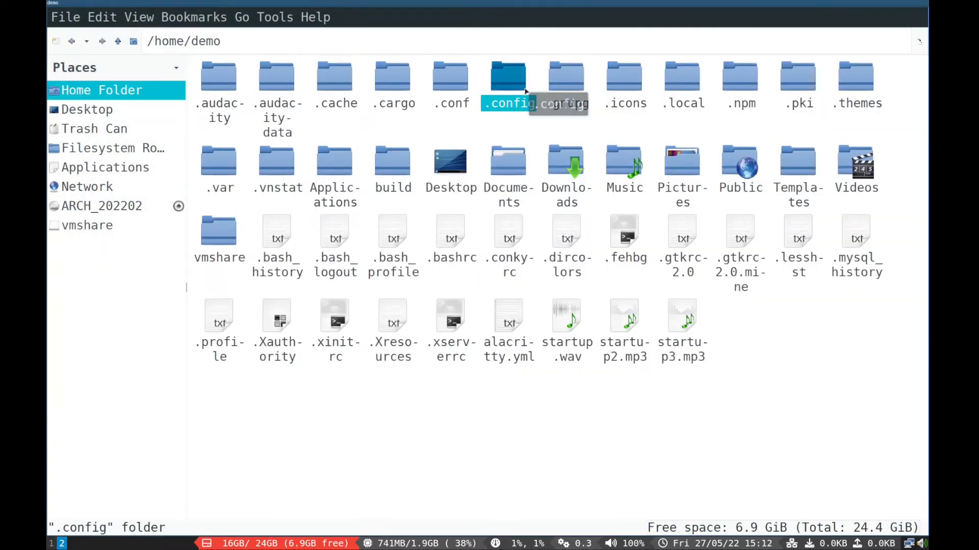
# - Navigate to ~/.config/i3 and open the i3 config file for editing
pyautogui.doubleClick(508, 75)
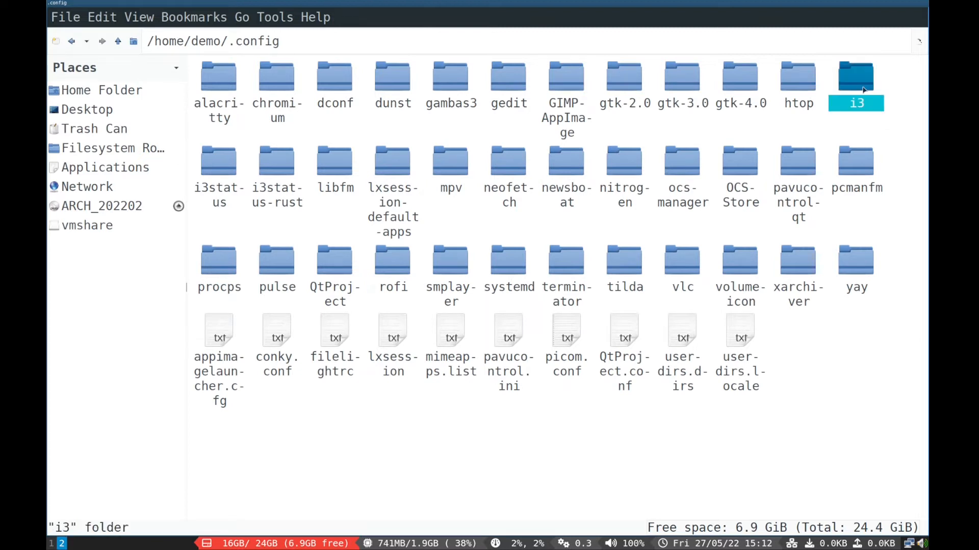
pyautogui.doubleClick(856, 76)
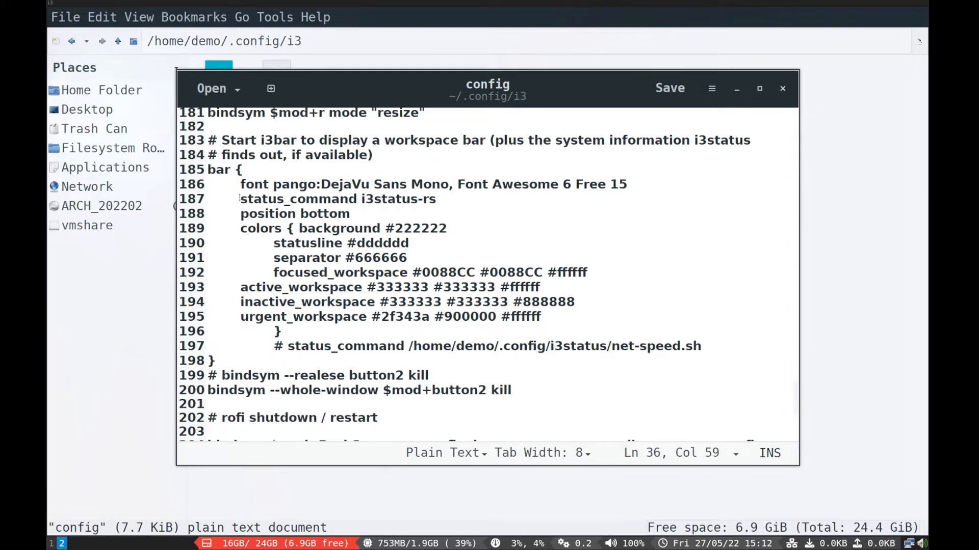
pyautogui.doubleClick(398, 199)
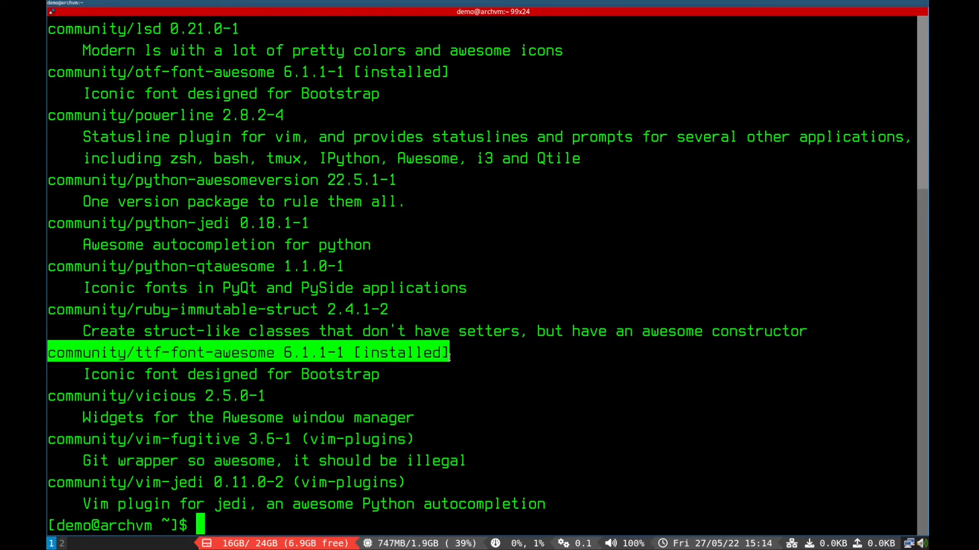
# - Install ttf-font-awesome and otf-font-awesome with pacman
pyautogui.write('sudo pacman -S ttf-font-awesome')
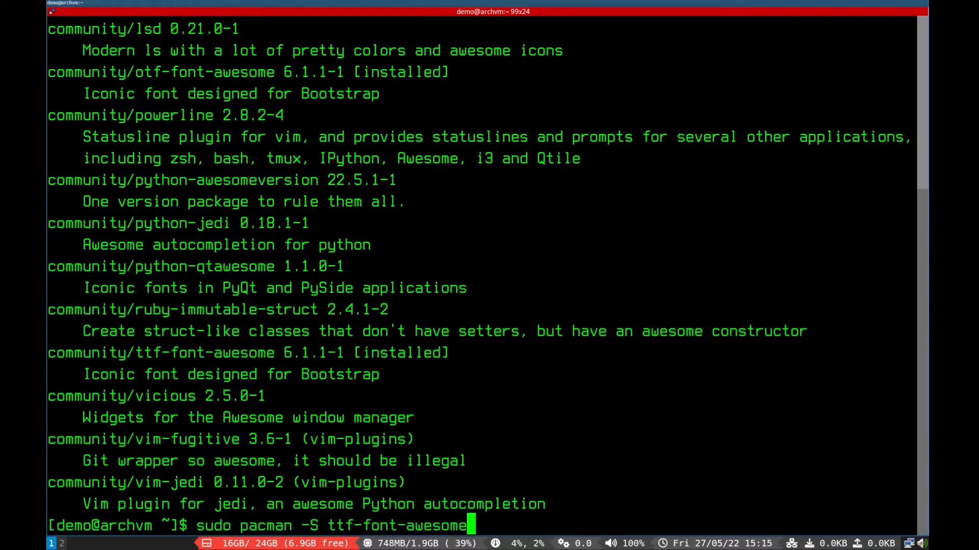
pyautogui.write('otf-font-awesome')
pyautogui.write('fc-list | g')
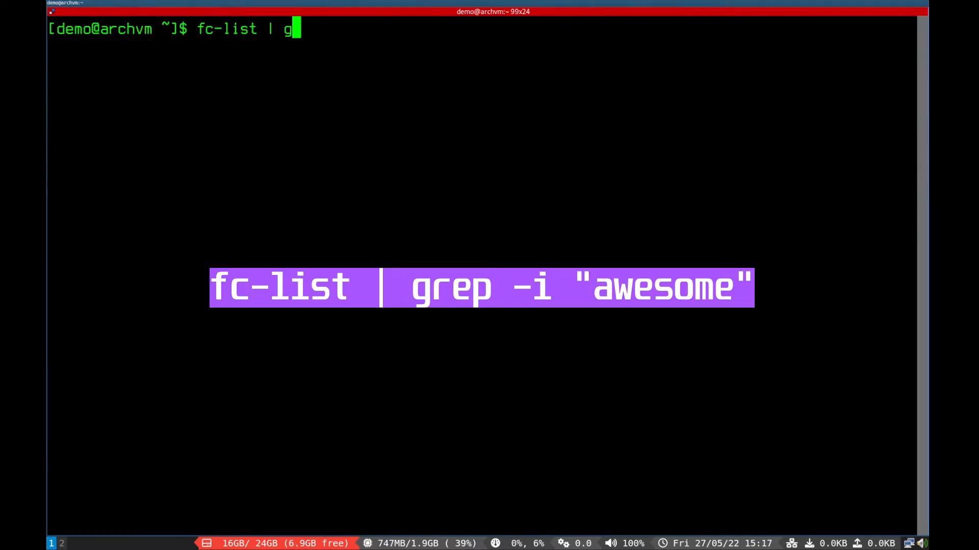
# - Check the installed fonts with fc-list | grep -i "awesome"
pyautogui.write('rep -i')
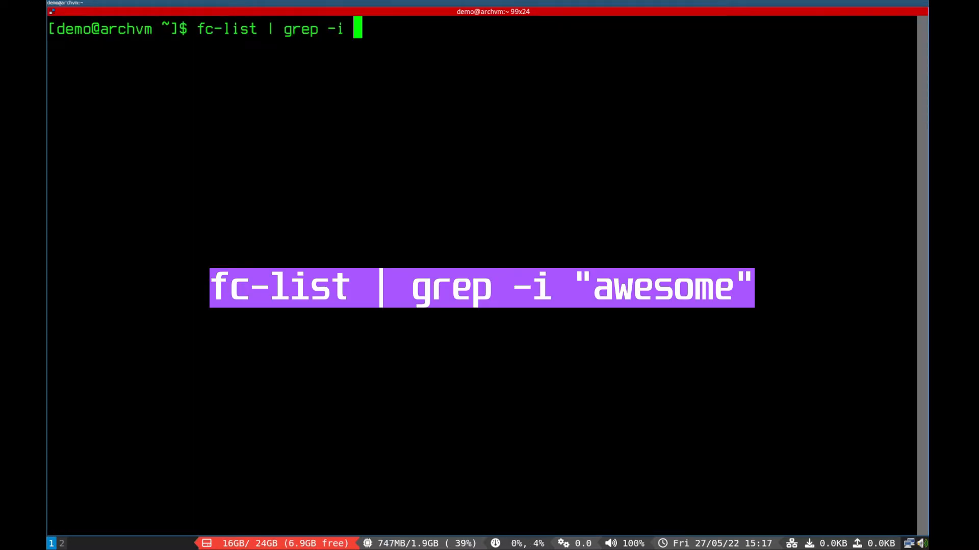
pyautogui.write('"awe')
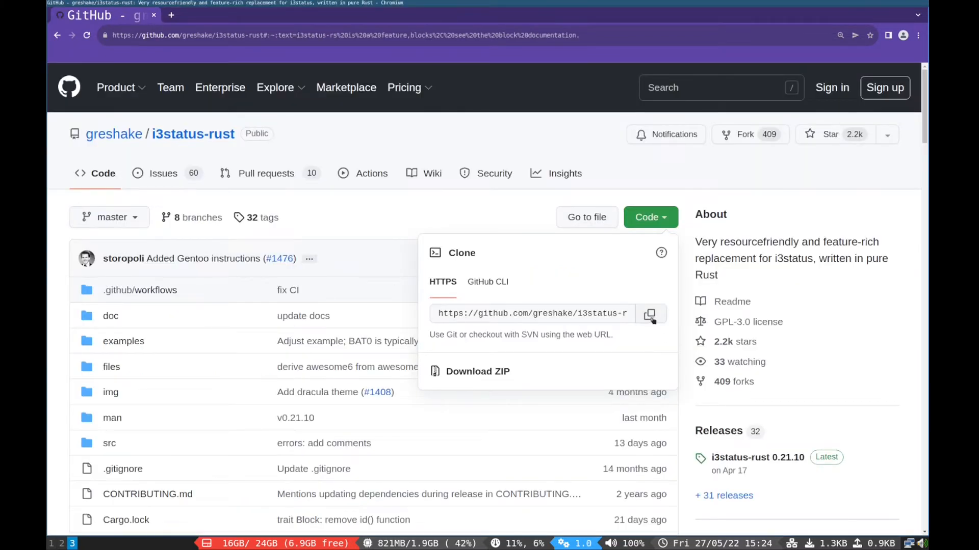
# - Copy the i3status-rust clone URL from GitHub and paste it after git clone in the terminal
pyautogui.click(649, 314)
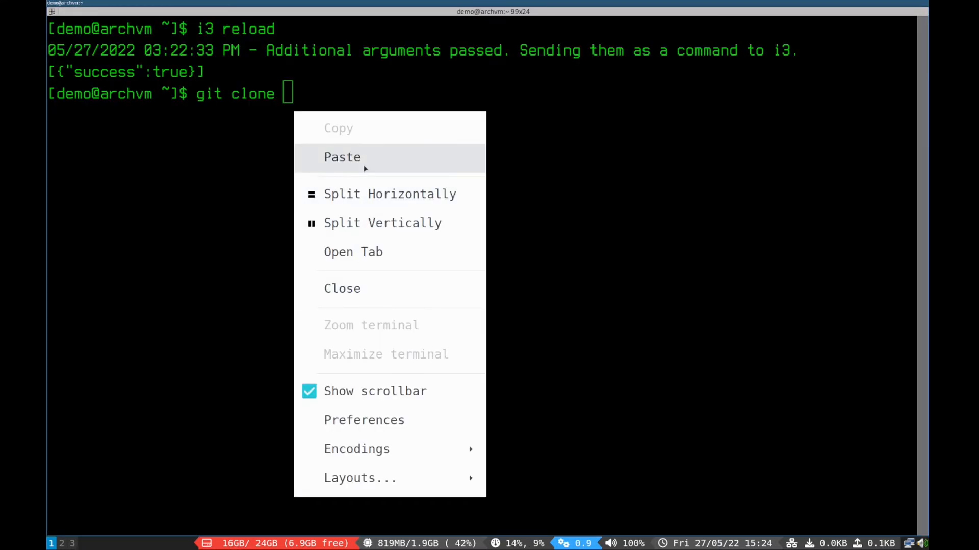
pyautogui.click(343, 157)
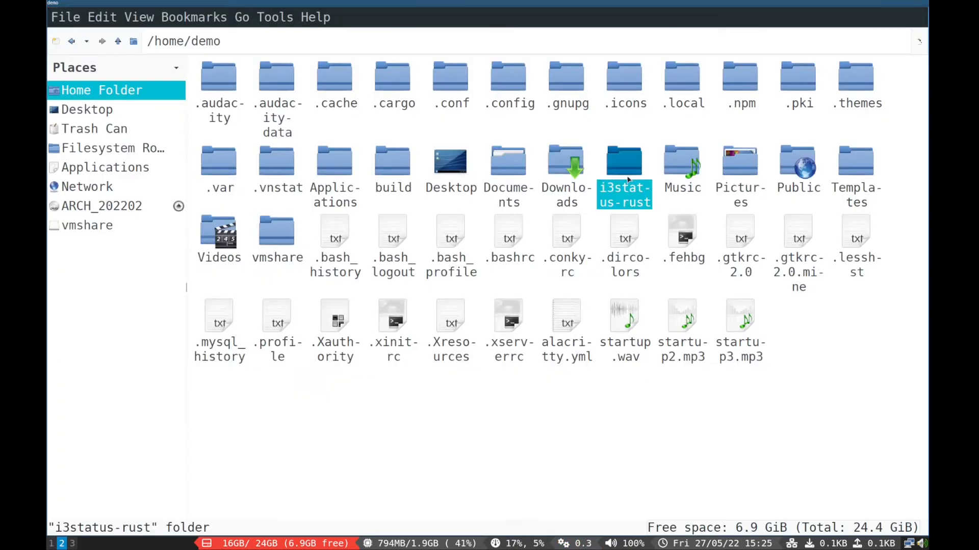
pyautogui.moveTo(636, 184)
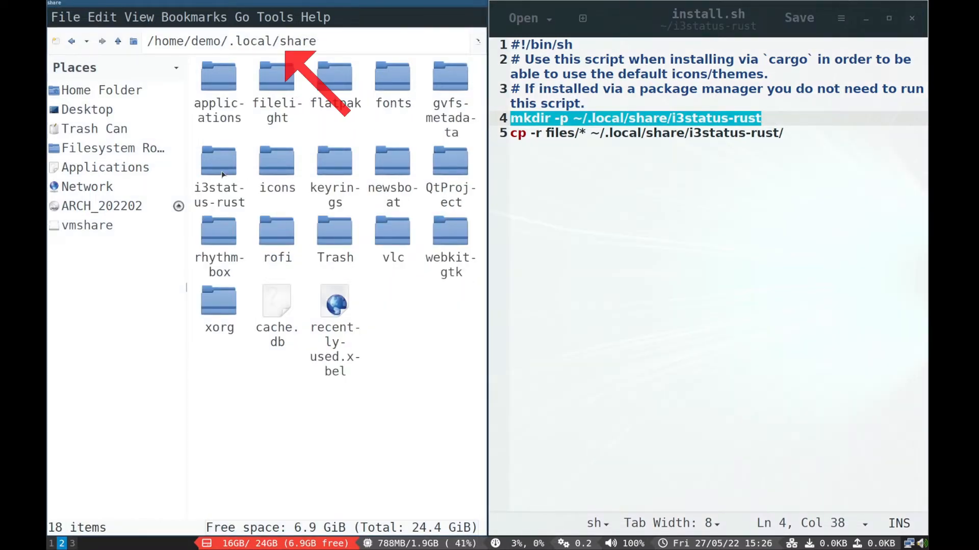
# - Copy the repository's icons and themes folders into ~/.local/share/i3status-rust
pyautogui.click(219, 161)
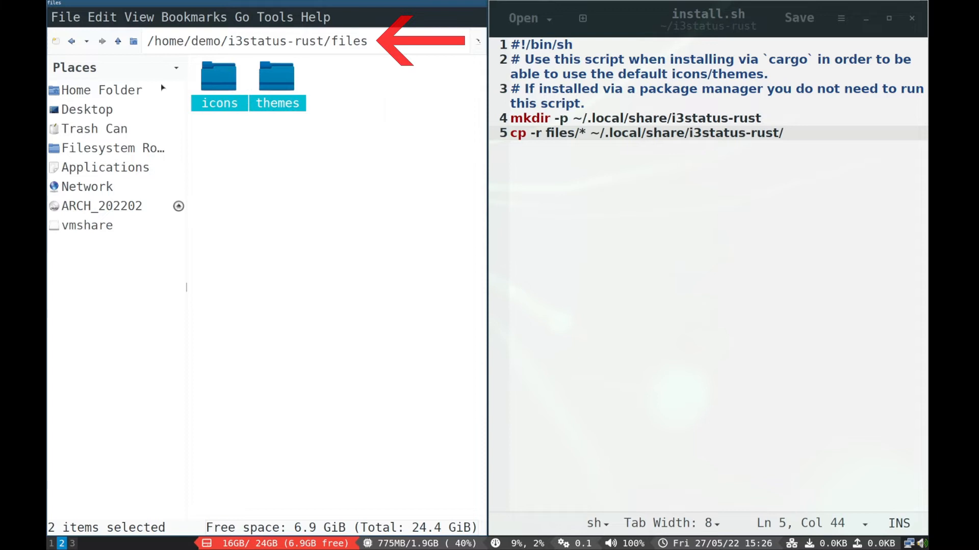
pyautogui.moveTo(71, 40)
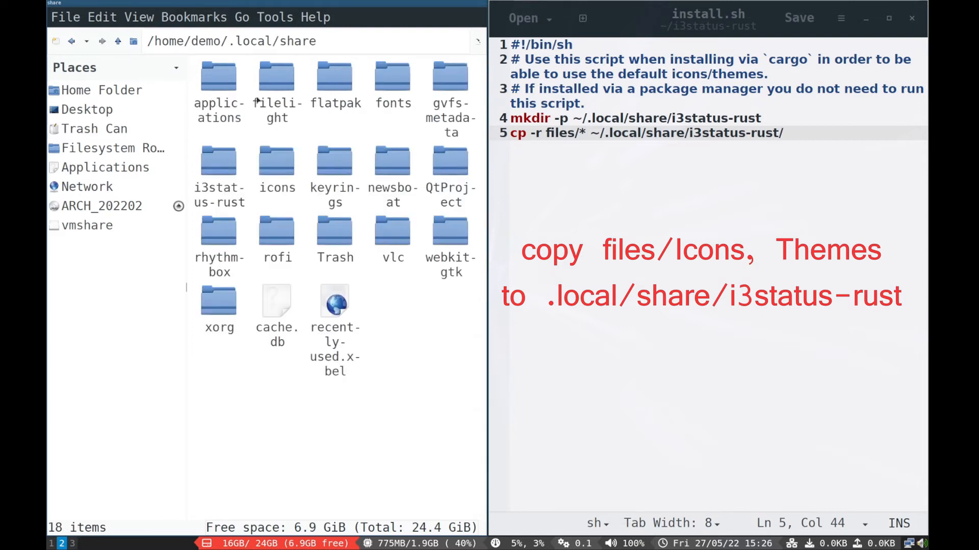
pyautogui.doubleClick(218, 159)
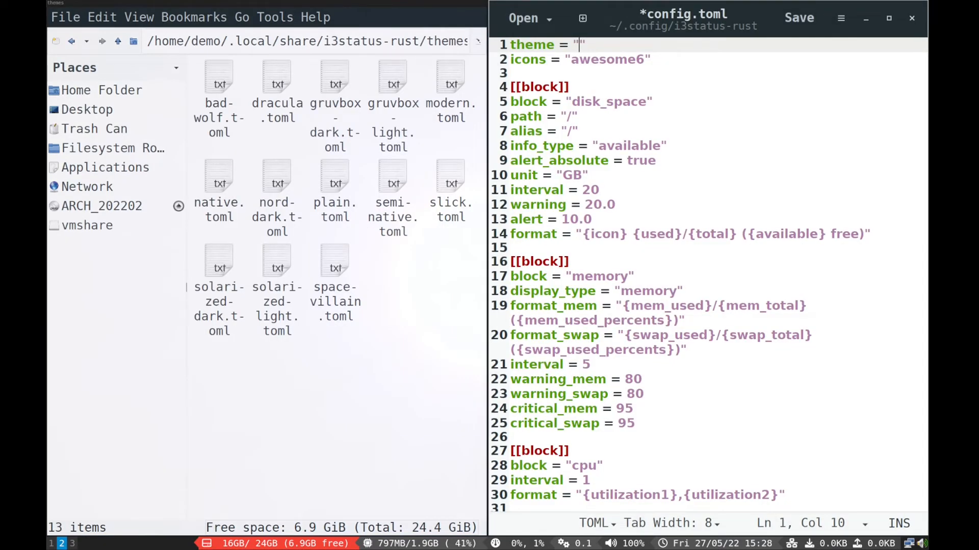
# - Set theme = "solarized-light" in config.toml and save it
pyautogui.write('so')
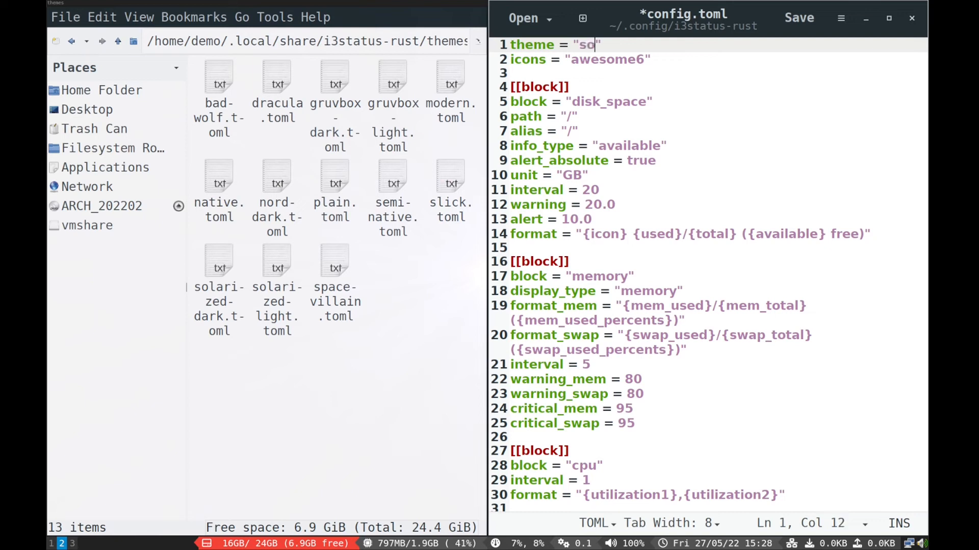
pyautogui.write('lariz')
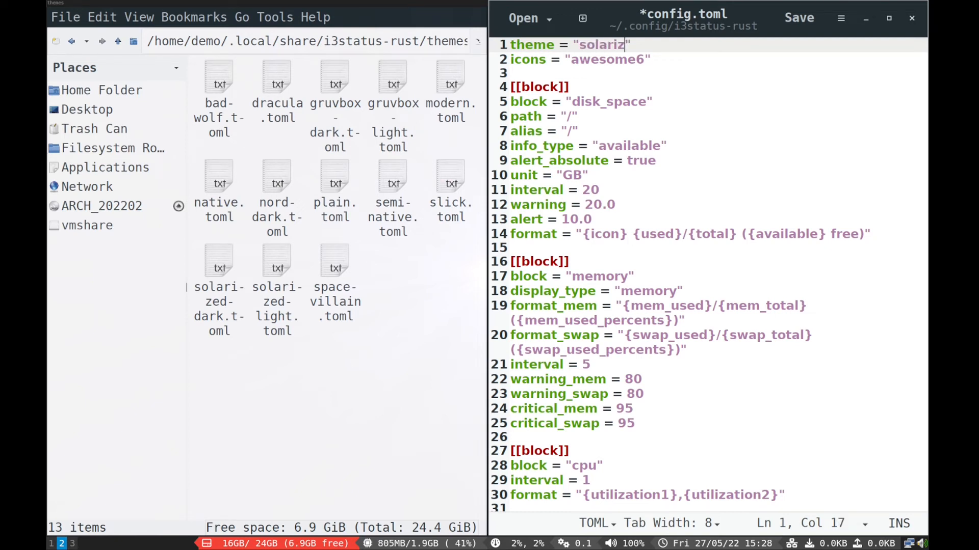
pyautogui.write('ed-')
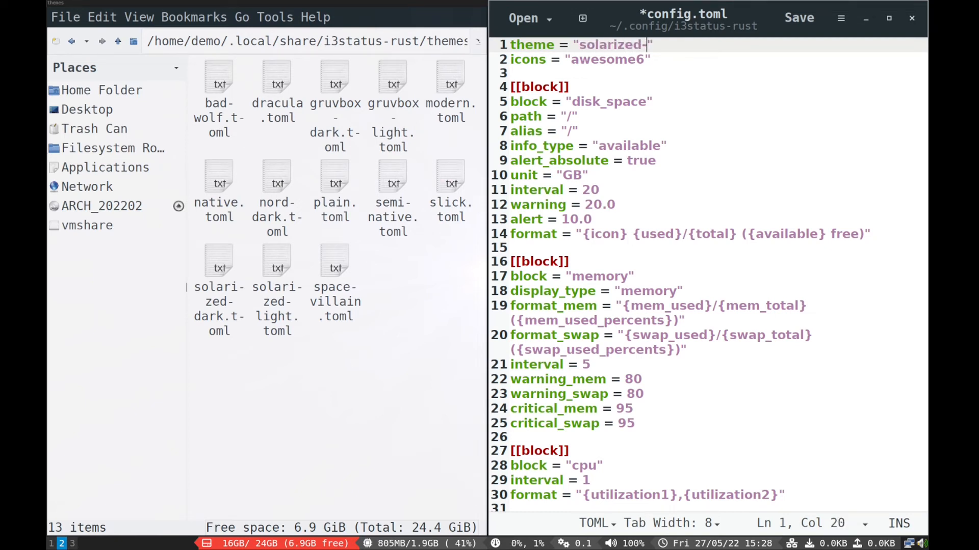
pyautogui.write('light')
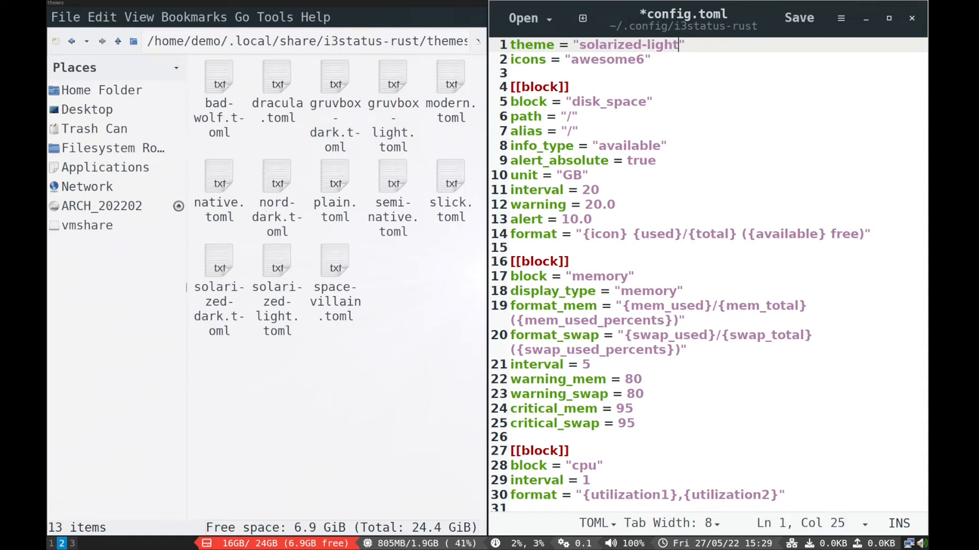
pyautogui.click(799, 17)
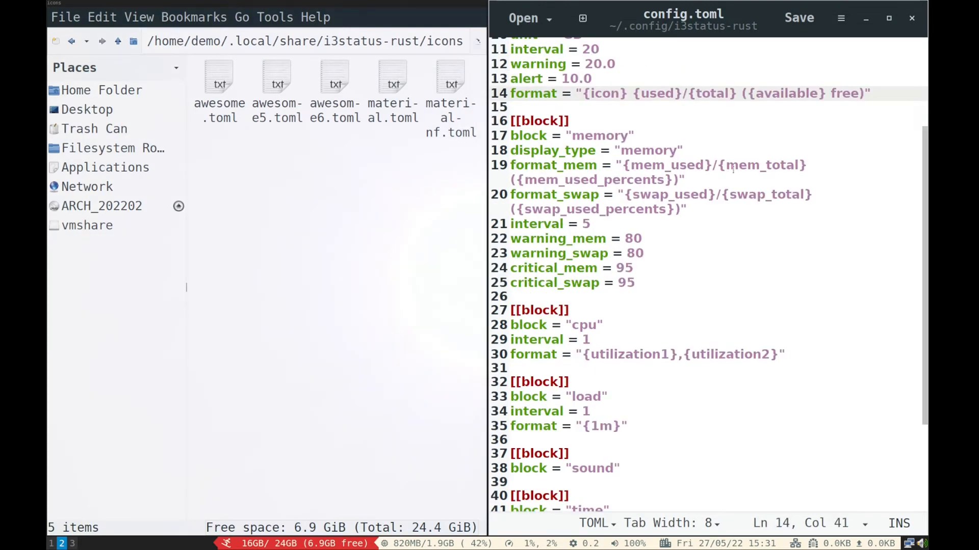
# - Review the config.toml blocks, then download the patched MaterialIcons font from the README link
pyautogui.click(797, 92)
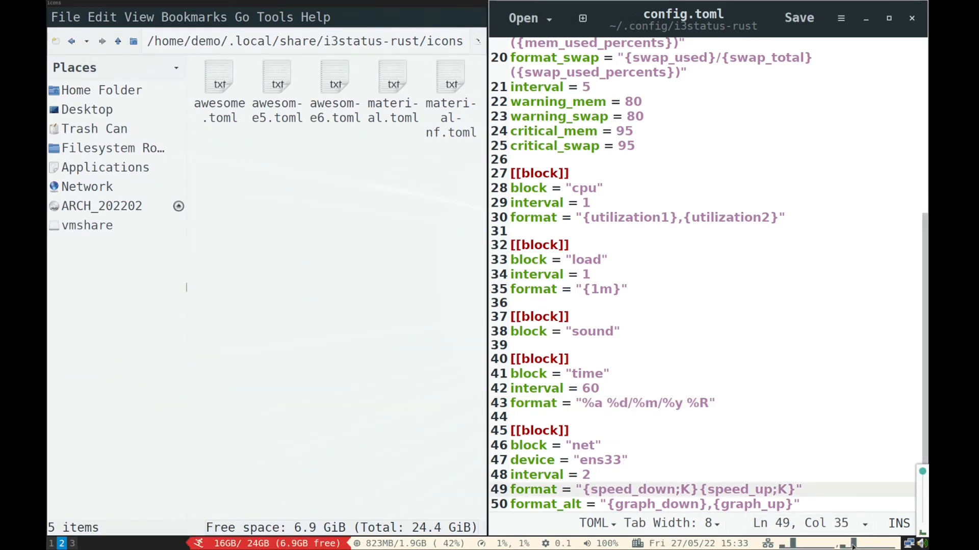
pyautogui.click(650, 504)
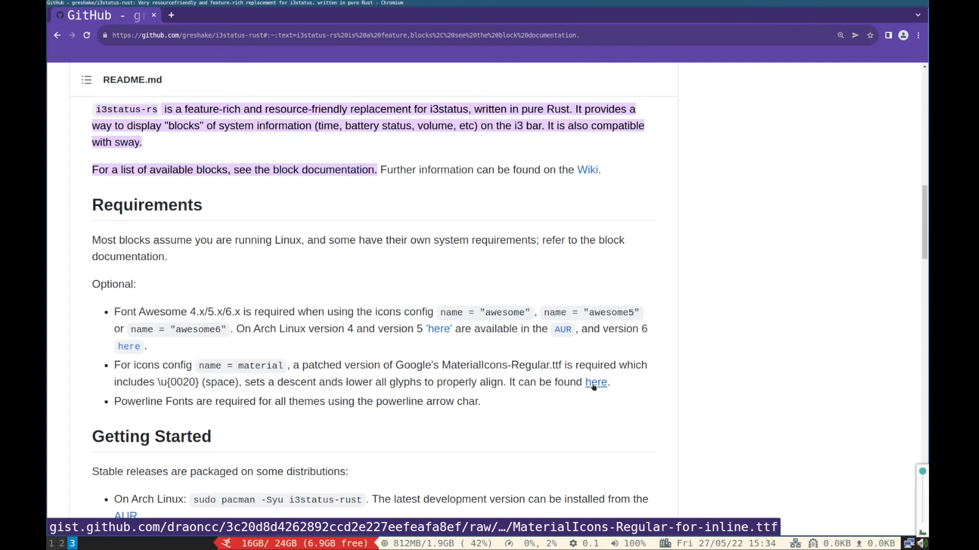
pyautogui.click(594, 382)
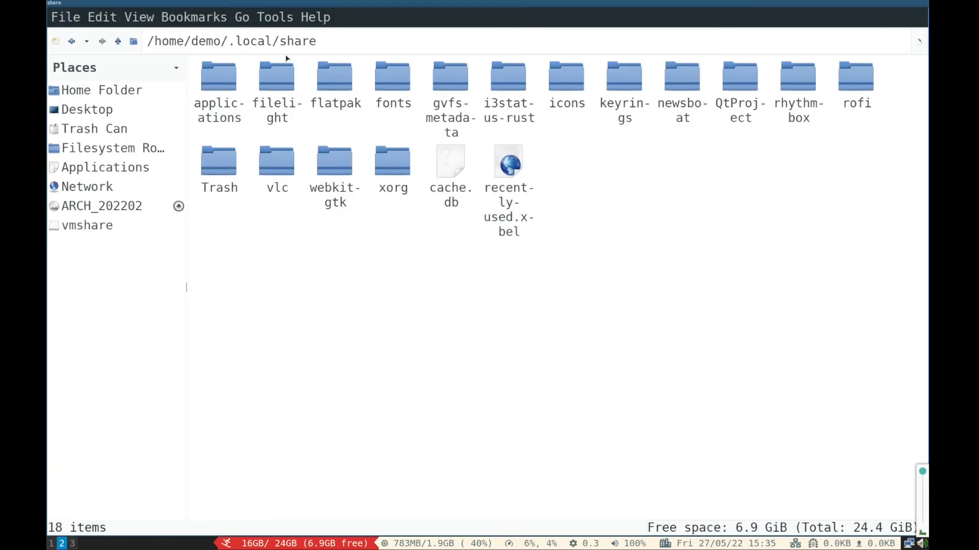
# - Place MaterialIcons-Regular-for-inline.ttf into the ~/.local/share/fonts folder
pyautogui.doubleClick(392, 77)
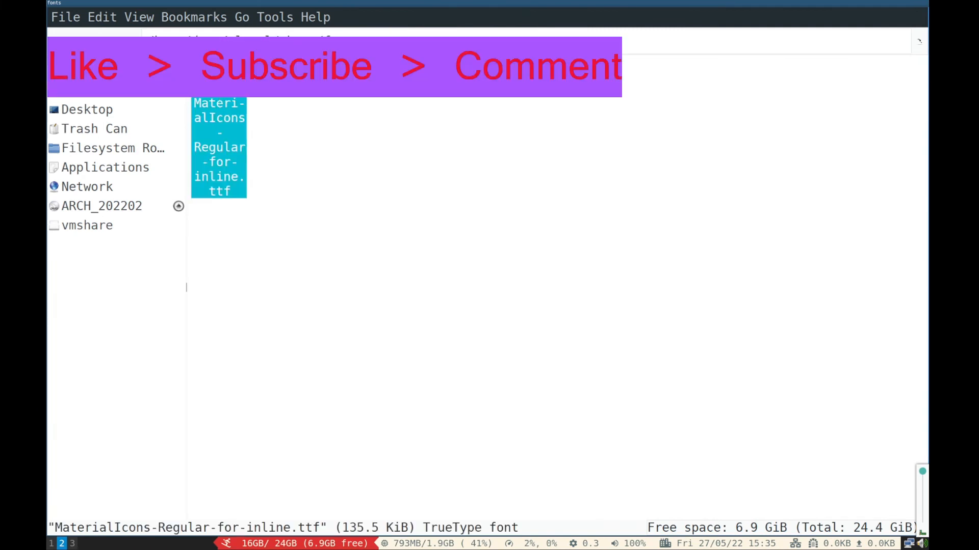
pyautogui.click(329, 194)
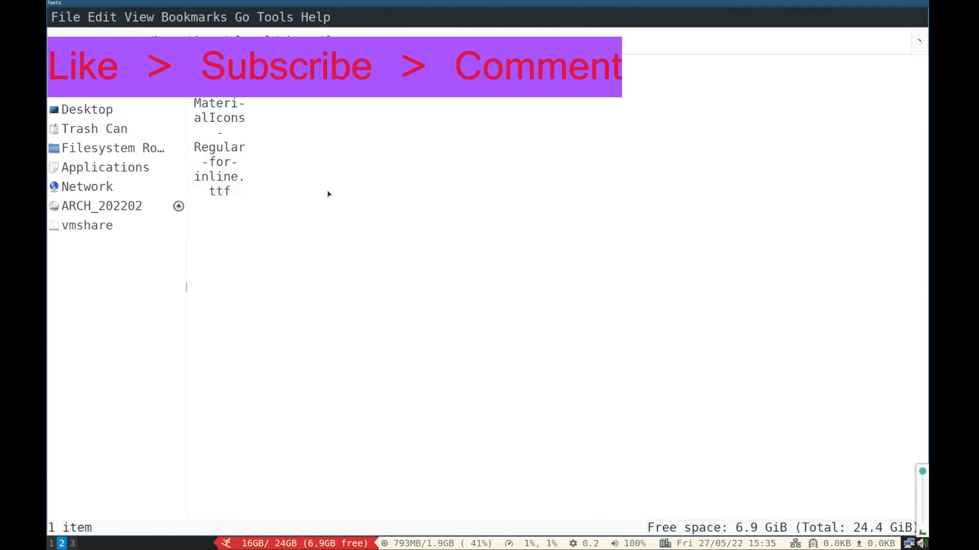